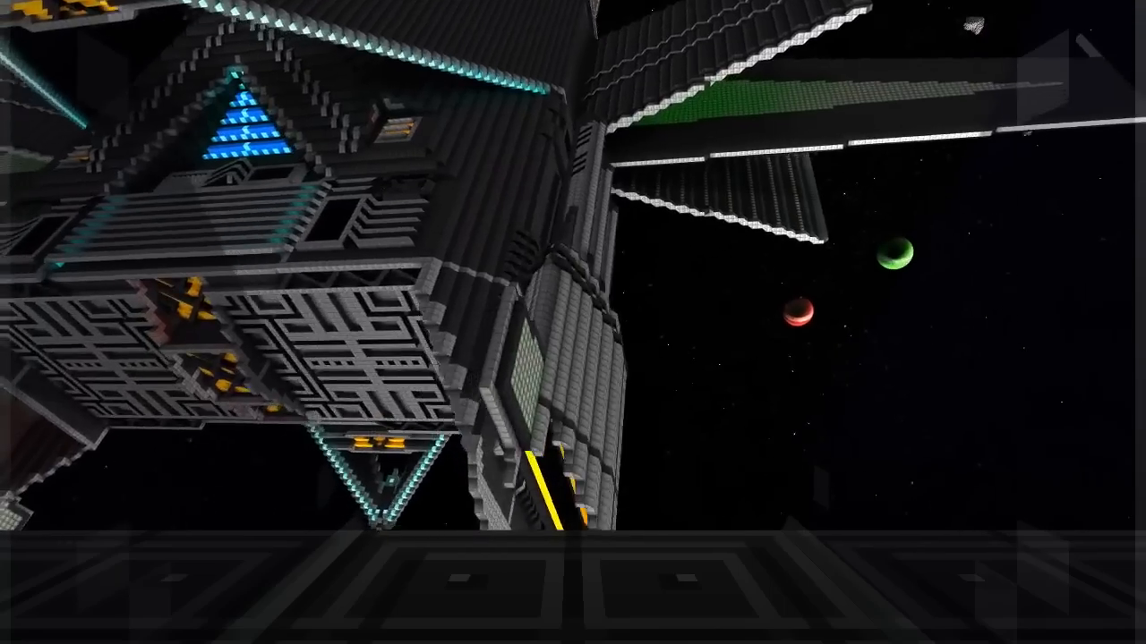
{"action": "mouse_move", "coordinate": [573, 322]}
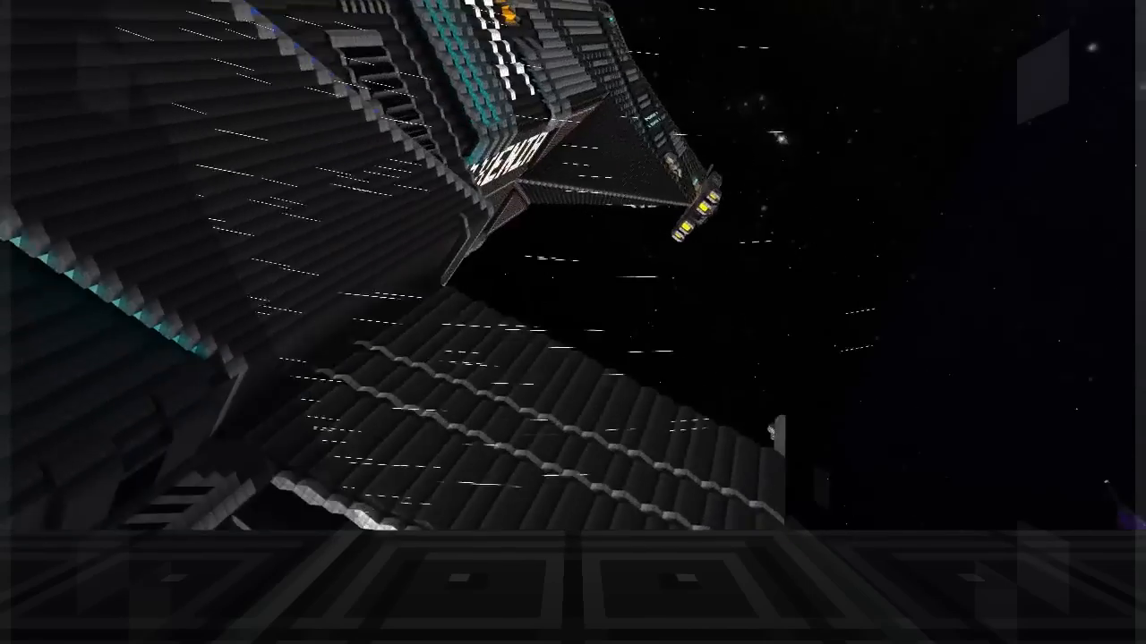
{"action": "mouse_move", "coordinate": [573, 322]}
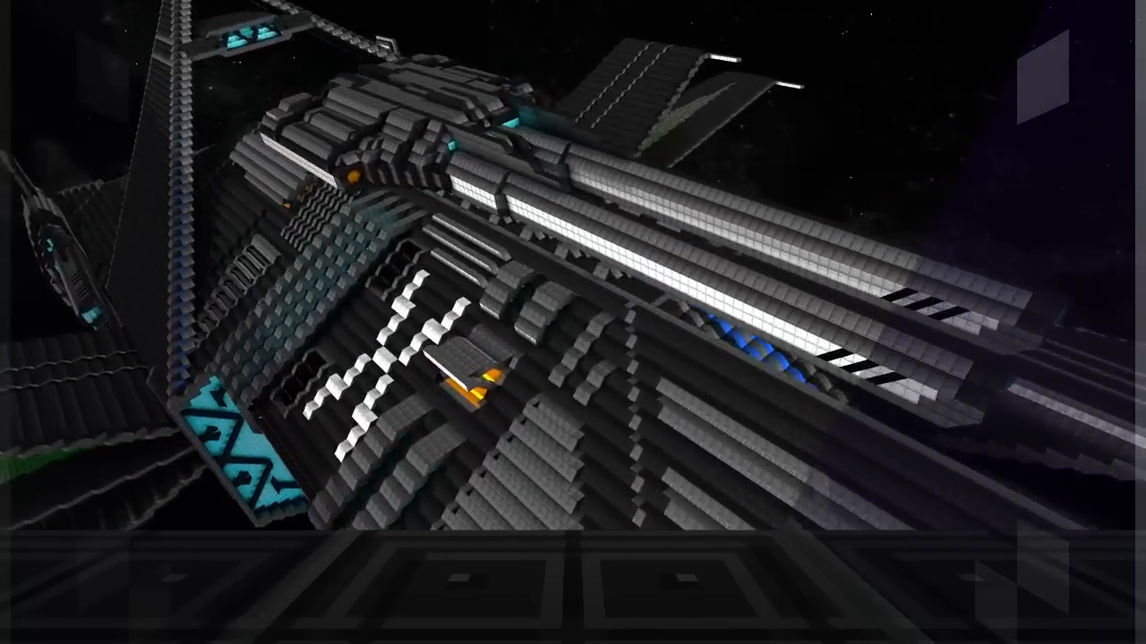
{"action": "mouse_move", "coordinate": [573, 322]}
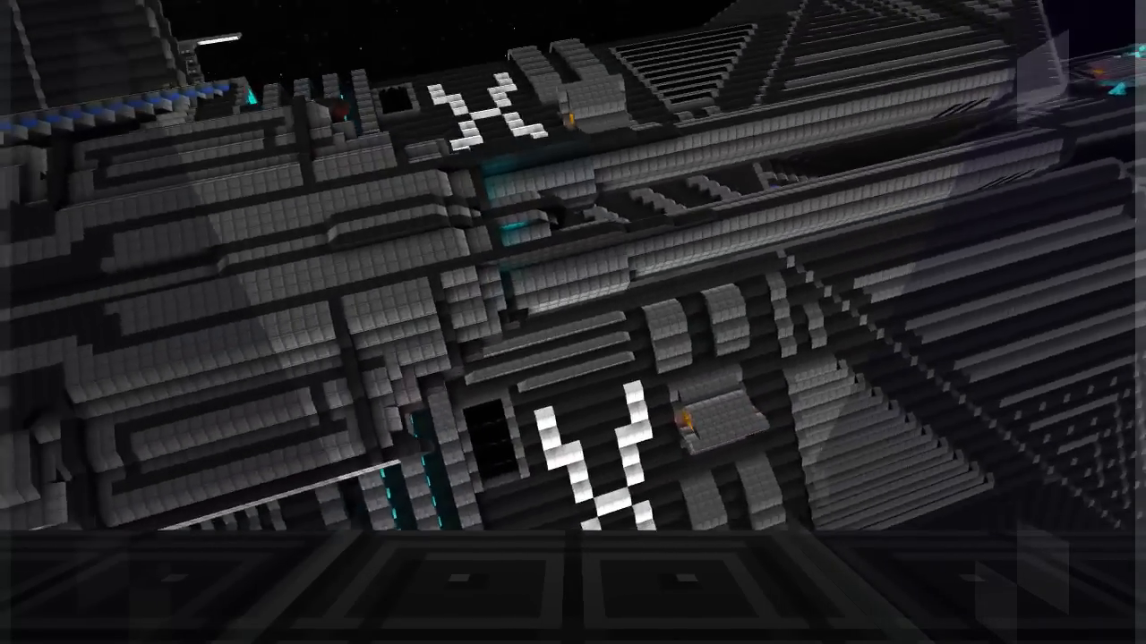
{"action": "mouse_move", "coordinate": [573, 322]}
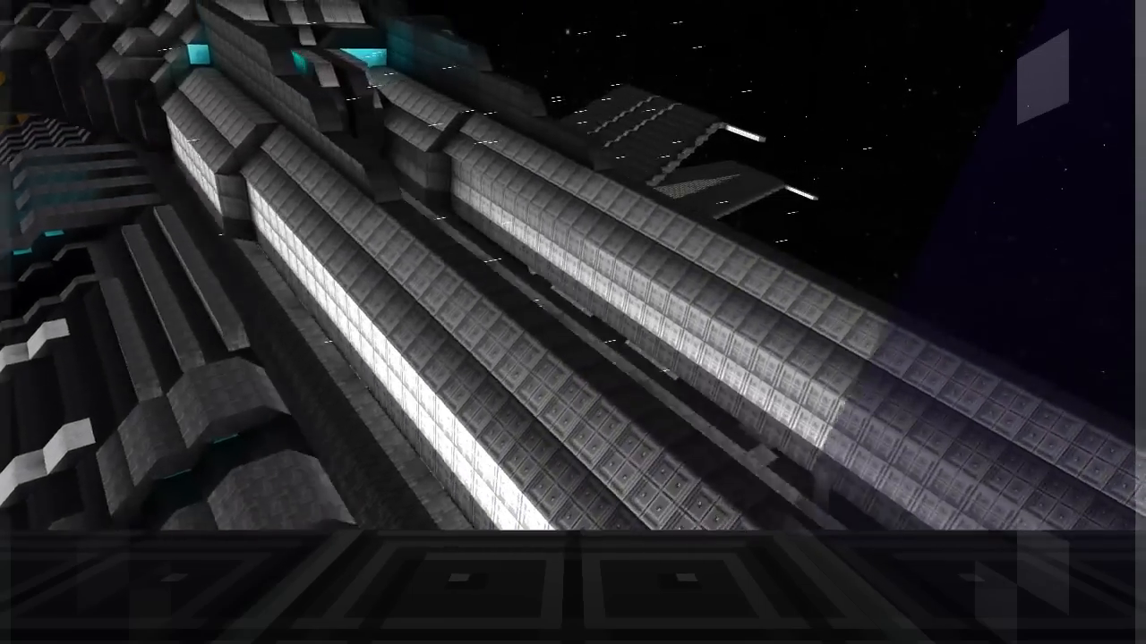
{"action": "mouse_move", "coordinate": [572, 322]}
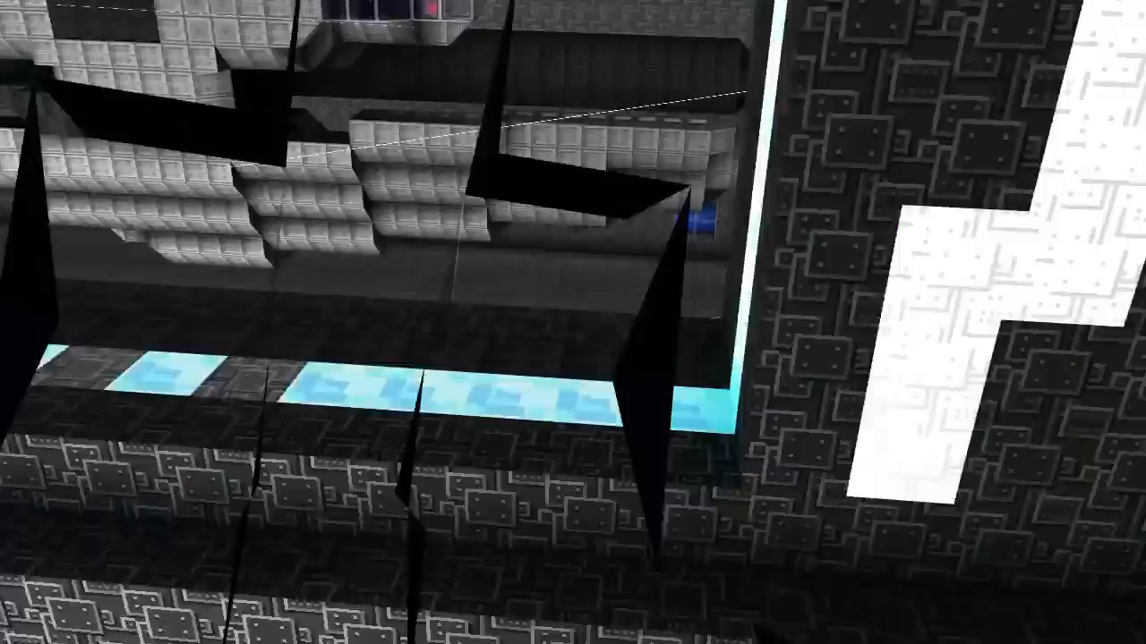
{"action": "mouse_move", "coordinate": [573, 322]}
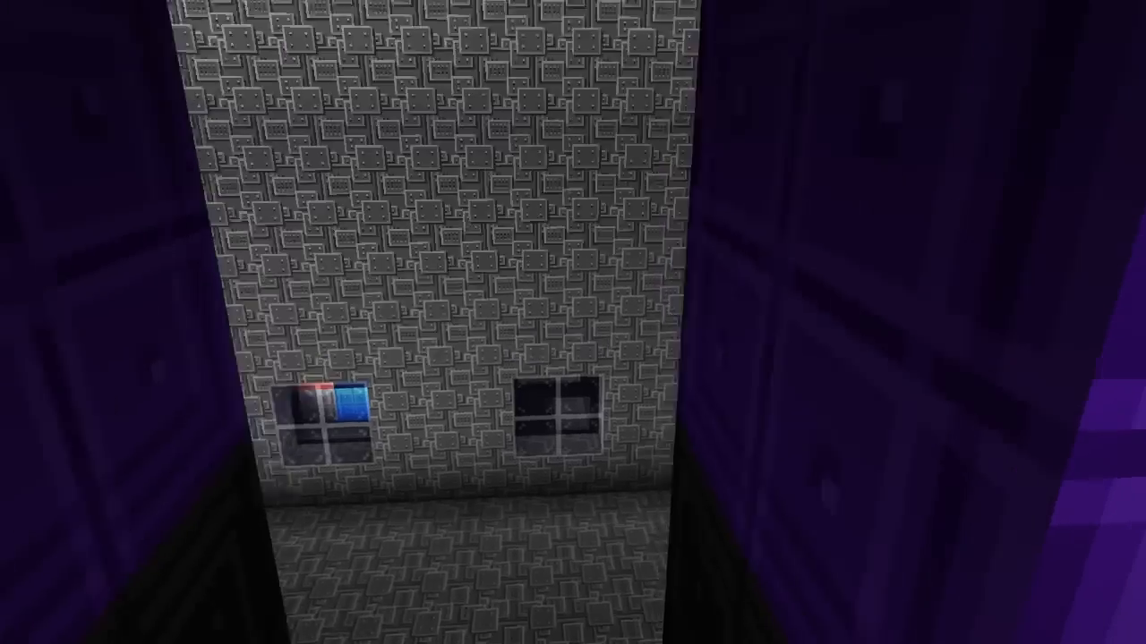
{"action": "mouse_move", "coordinate": [573, 322]}
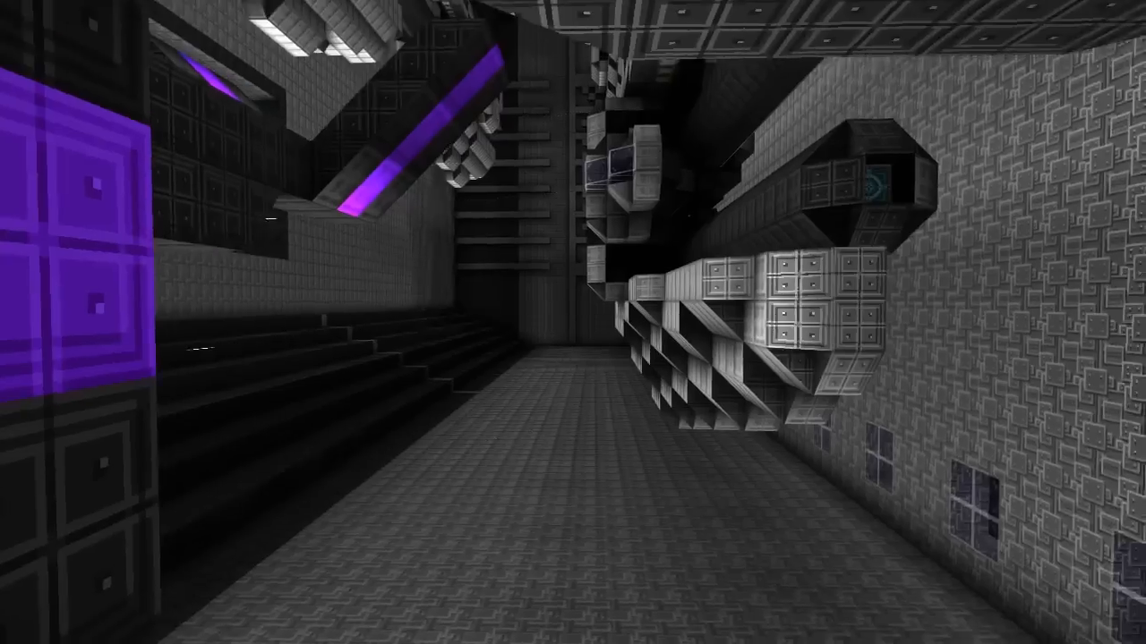
{"action": "mouse_move", "coordinate": [573, 322]}
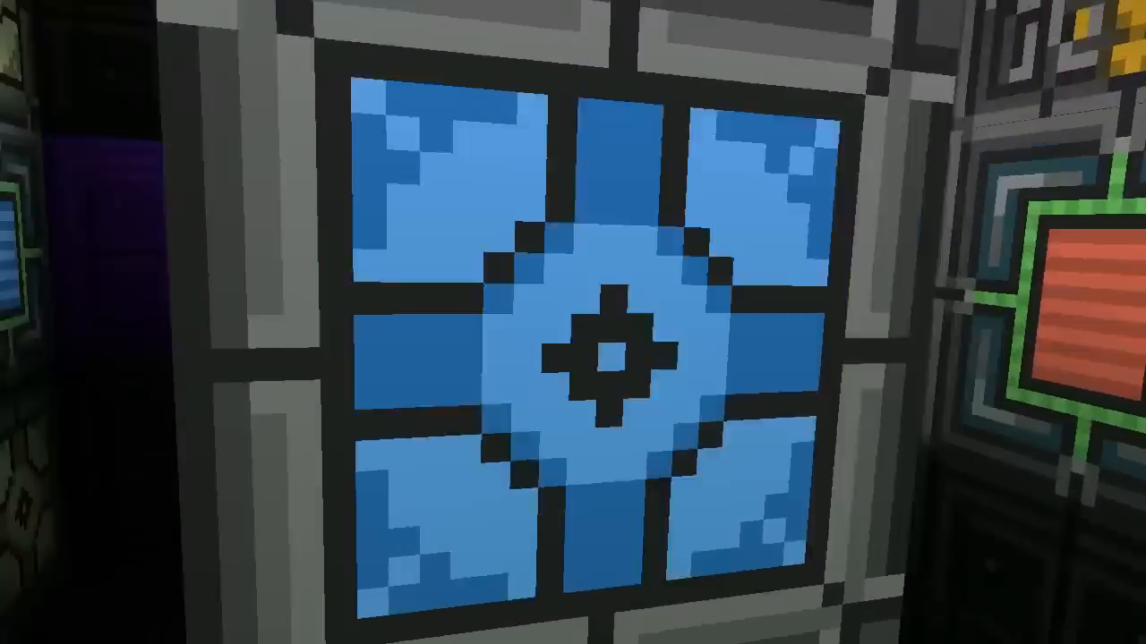
{"action": "mouse_move", "coordinate": [573, 322]}
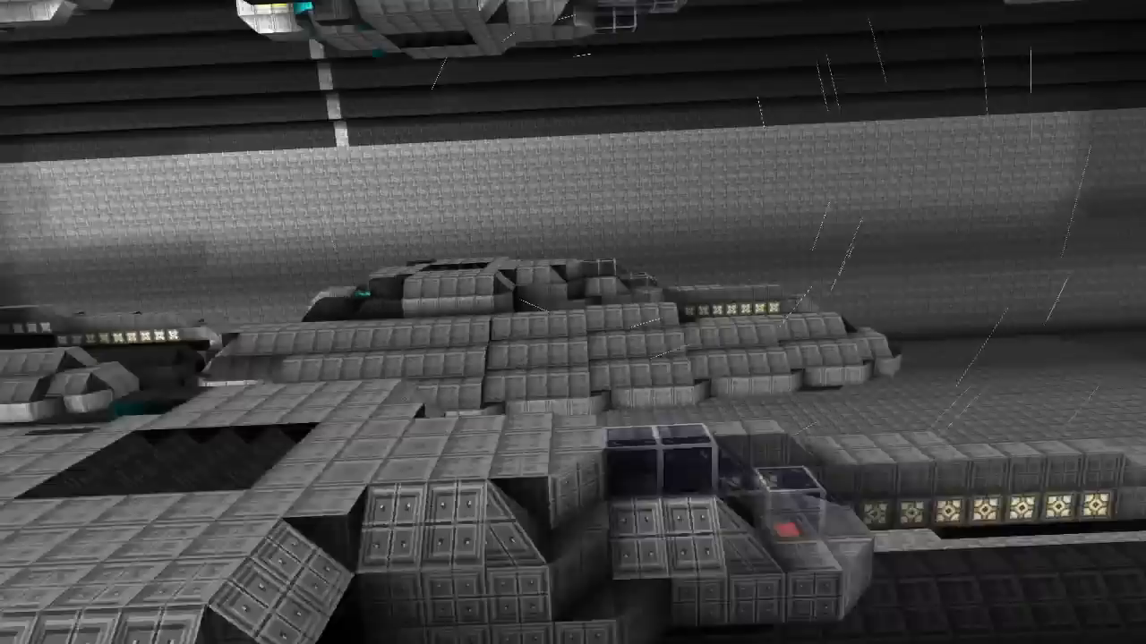
{"action": "mouse_move", "coordinate": [573, 322]}
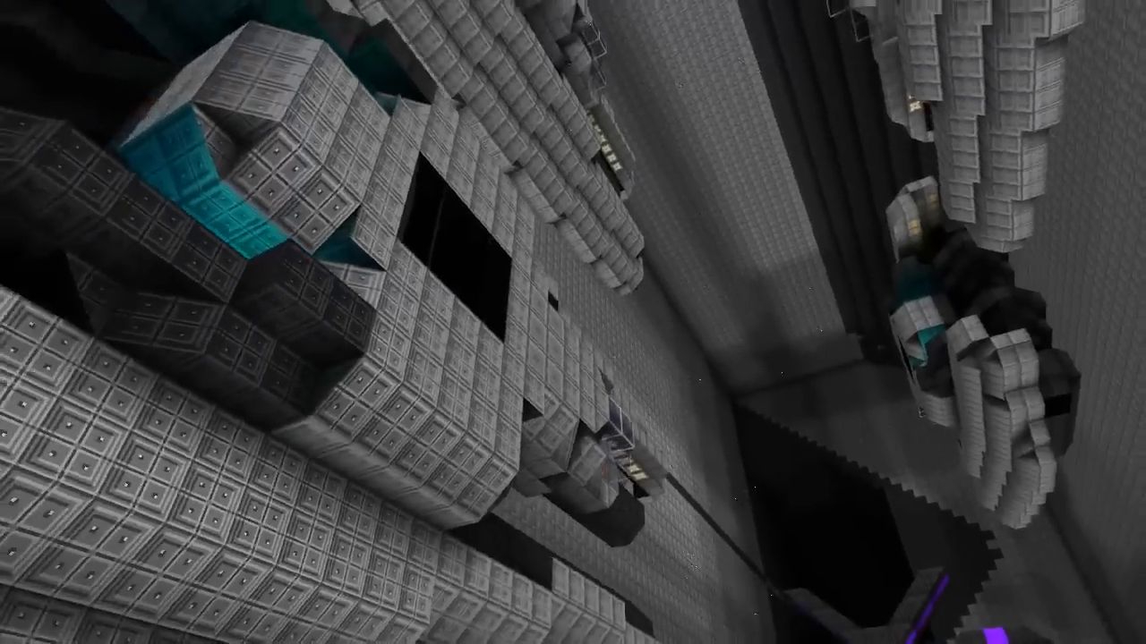
{"action": "mouse_move", "coordinate": [573, 322]}
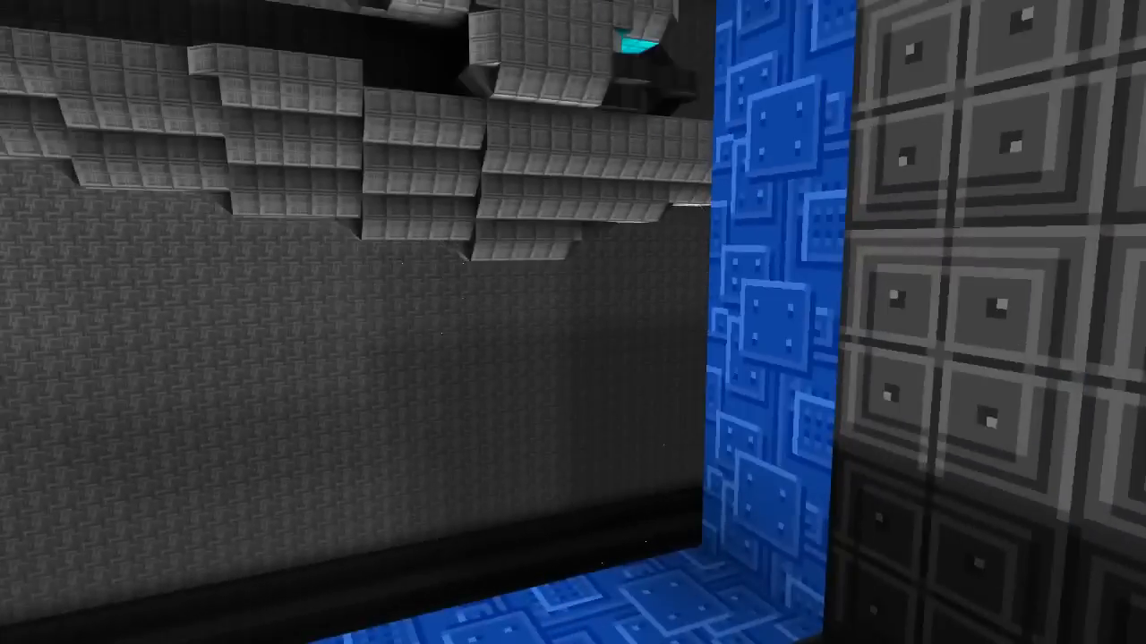
{"action": "mouse_move", "coordinate": [573, 322]}
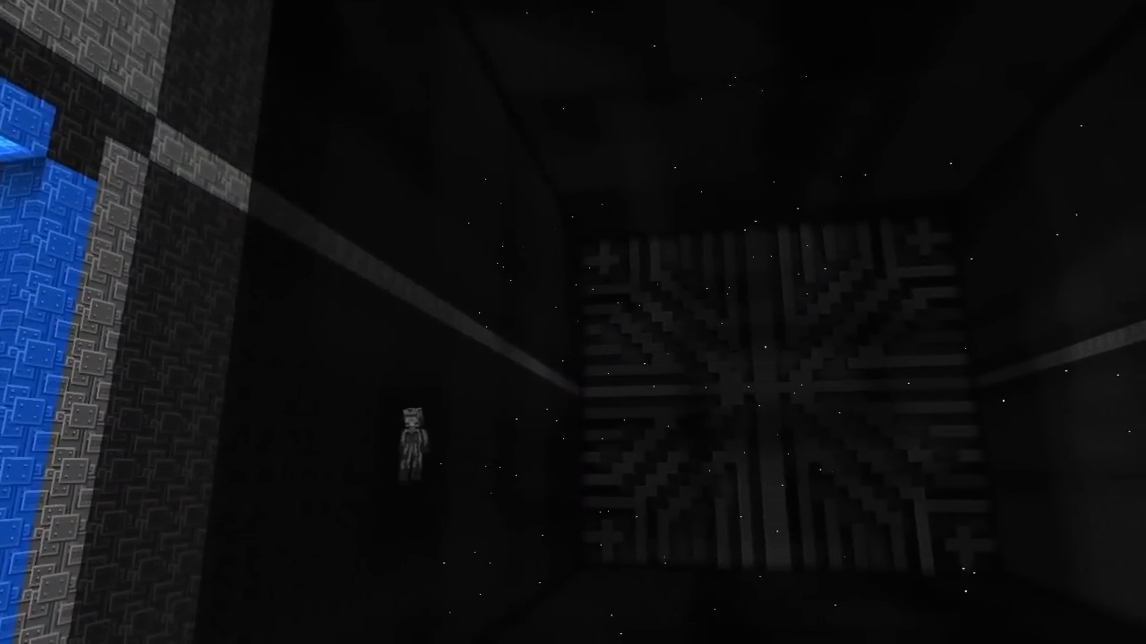
{"action": "mouse_move", "coordinate": [573, 323]}
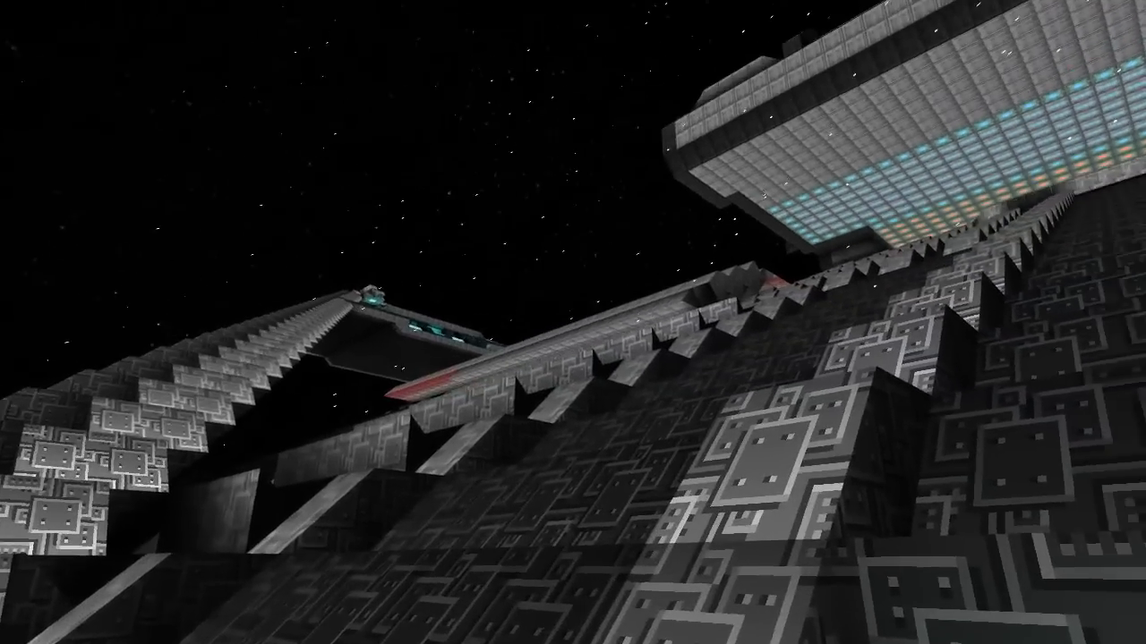
{"action": "mouse_move", "coordinate": [573, 322]}
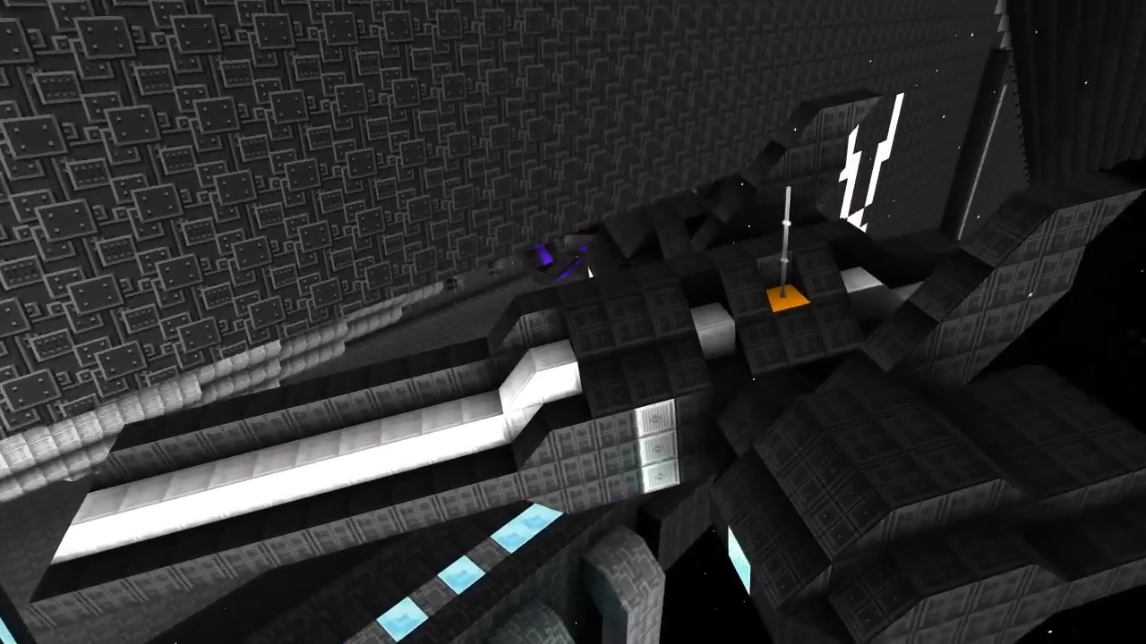
{"action": "mouse_move", "coordinate": [573, 323]}
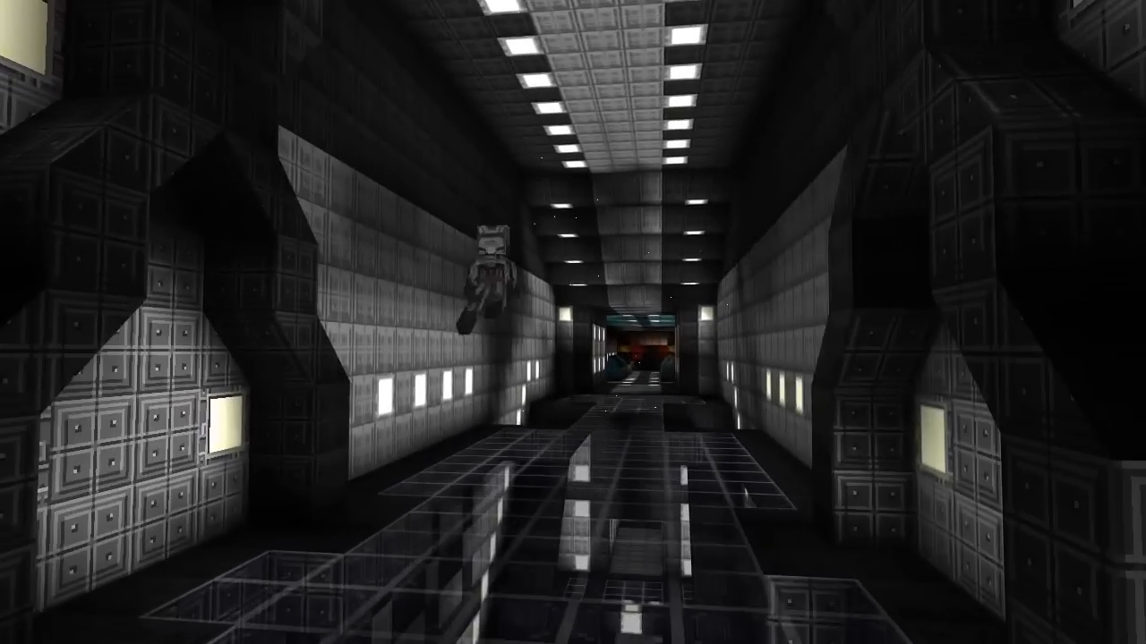
{"action": "key", "text": "w"}
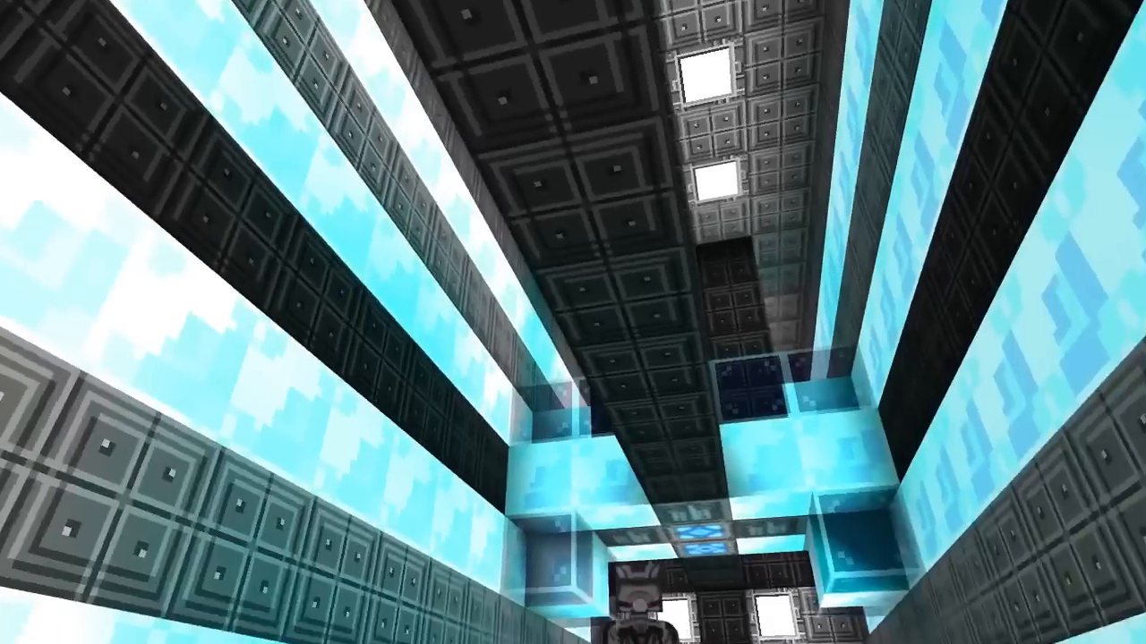
{"action": "mouse_move", "coordinate": [573, 322]}
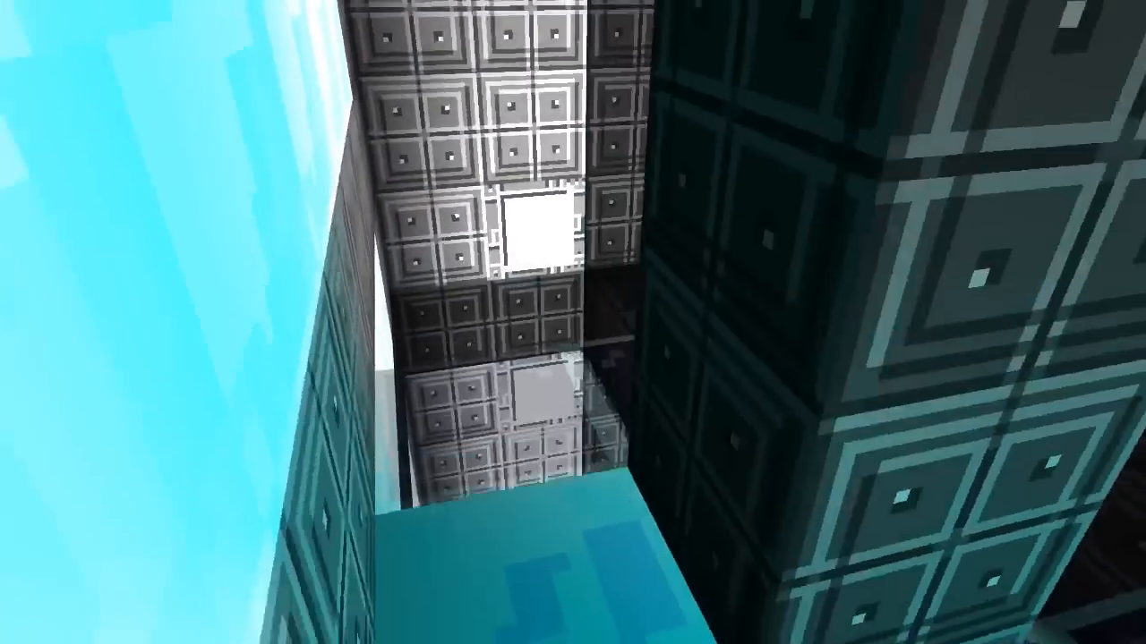
{"action": "mouse_move", "coordinate": [573, 322]}
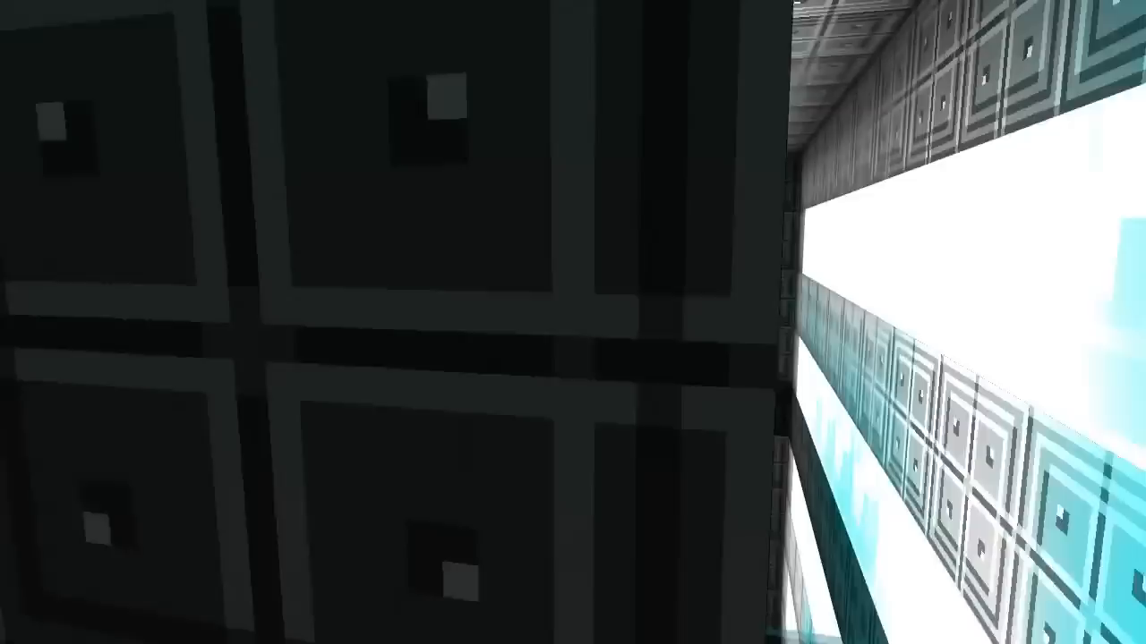
{"action": "mouse_move", "coordinate": [573, 322]}
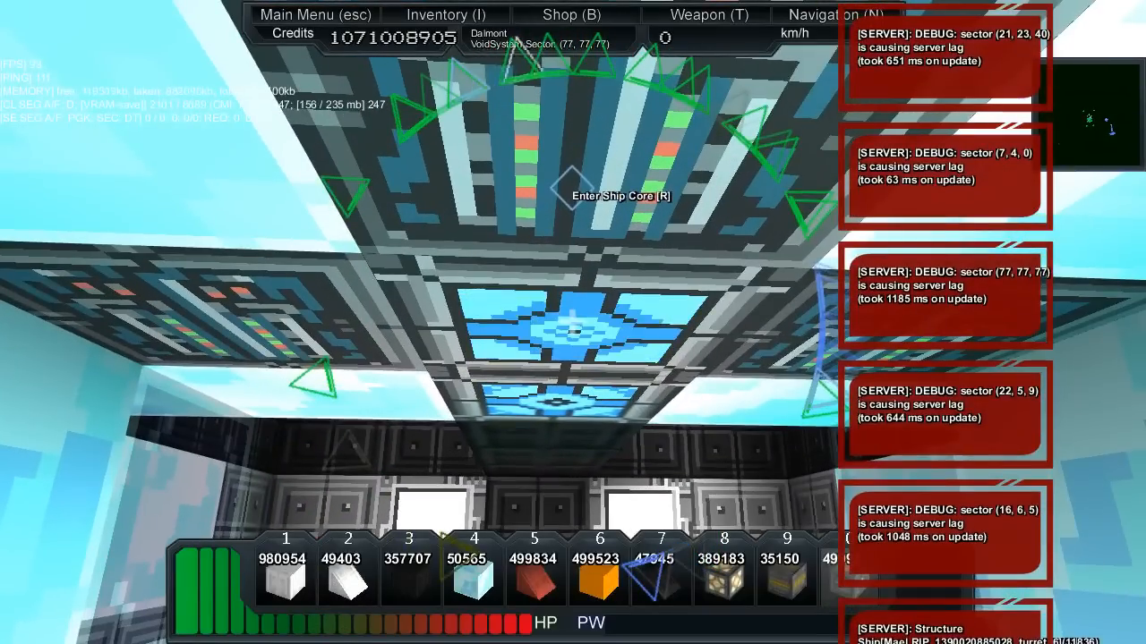
- Enter the ship core with R and switch to Build Mode to see the hull outline and stats
{"action": "key", "text": "r"}
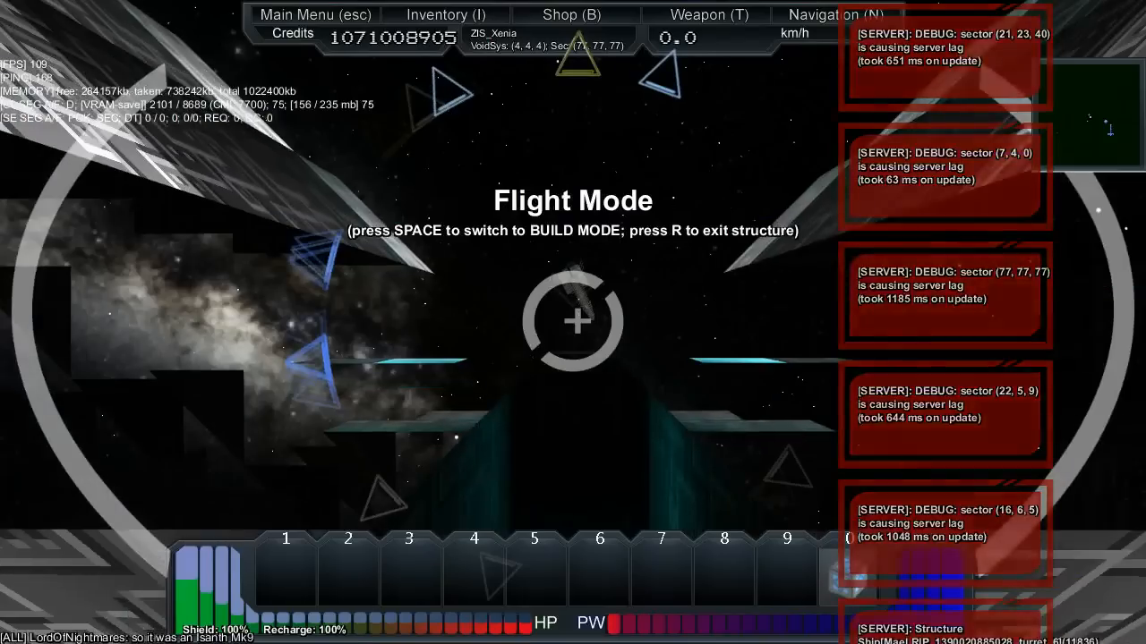
{"action": "key", "text": "space"}
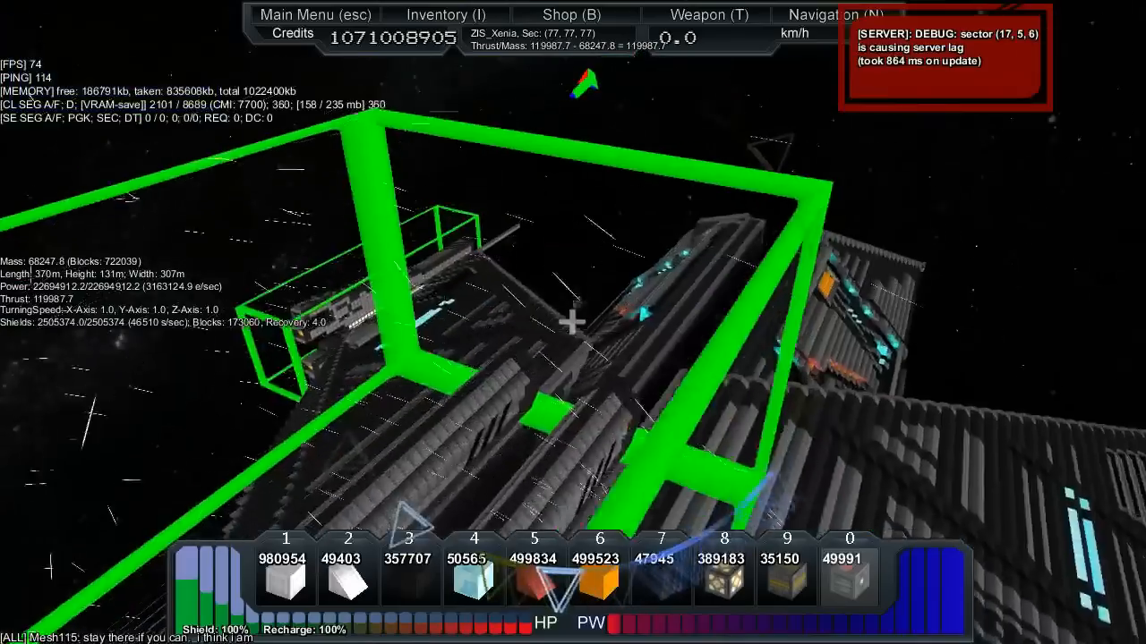
- Return to flying the carrier so the Weapons panel can be brought up
{"action": "key", "text": "r"}
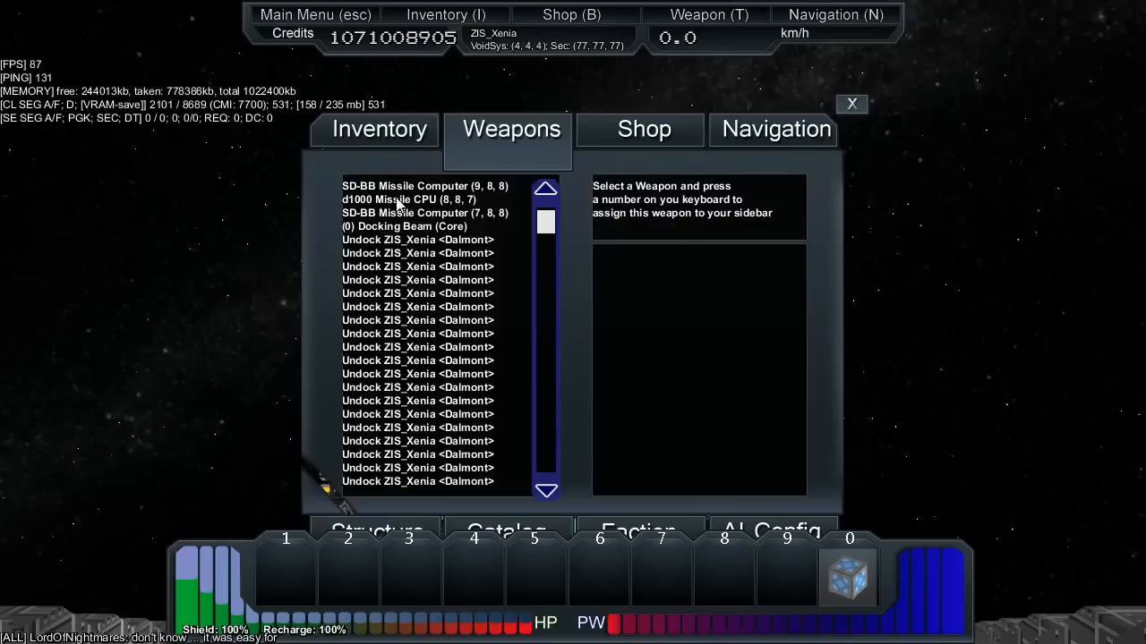
- Assign the last missile computer to weapon slot 3 and close the Weapons list
{"action": "left_click", "coordinate": [424, 186]}
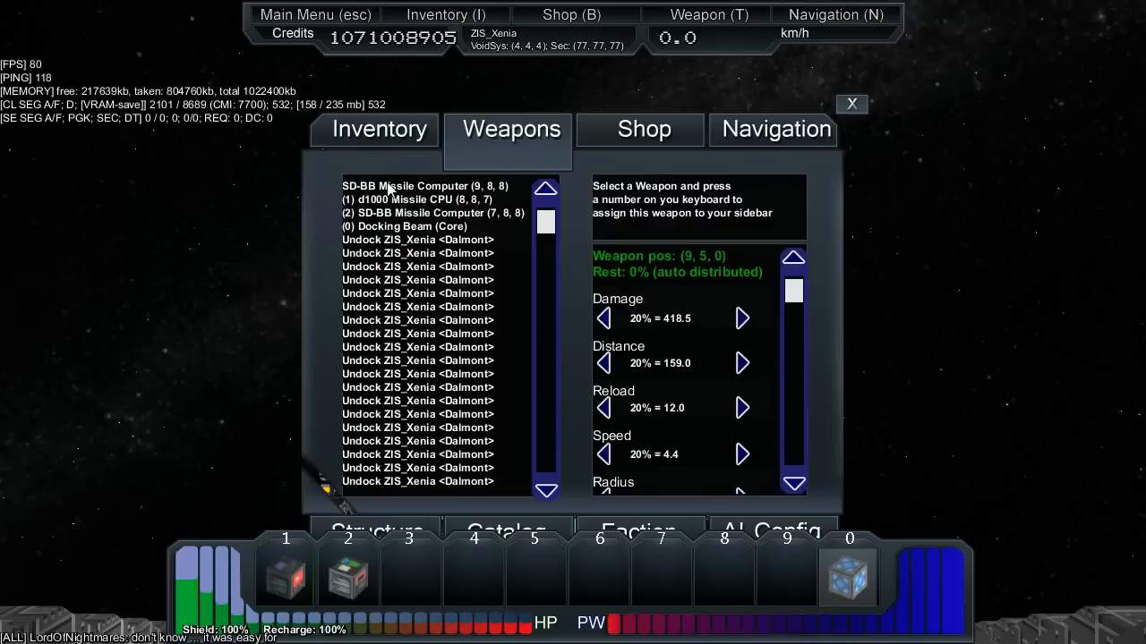
{"action": "key", "text": "3"}
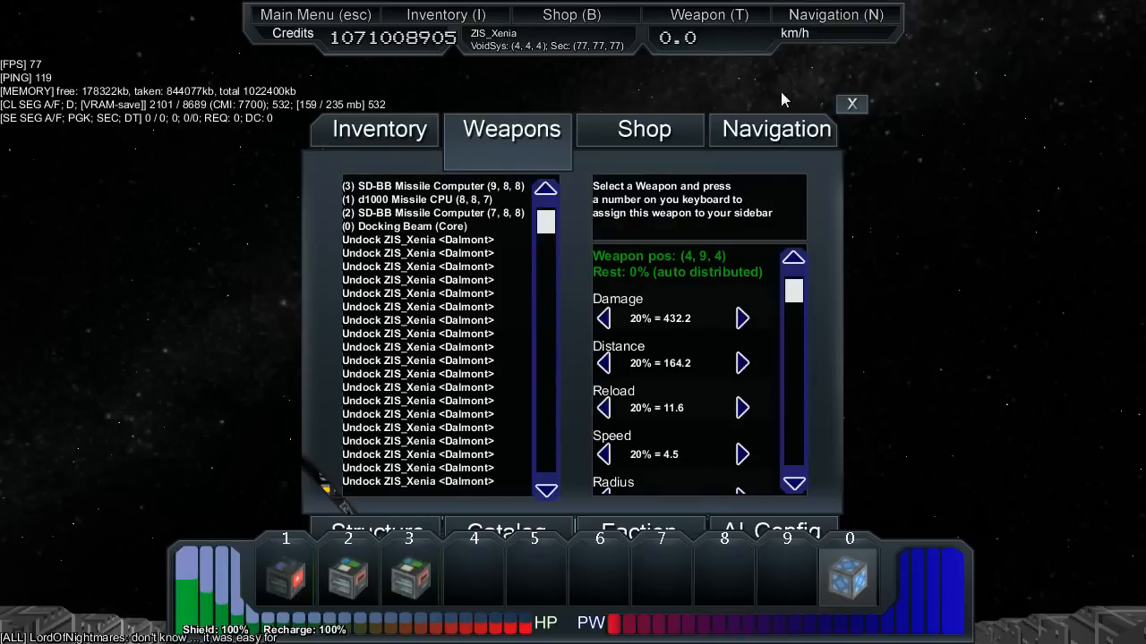
{"action": "left_click", "coordinate": [852, 103]}
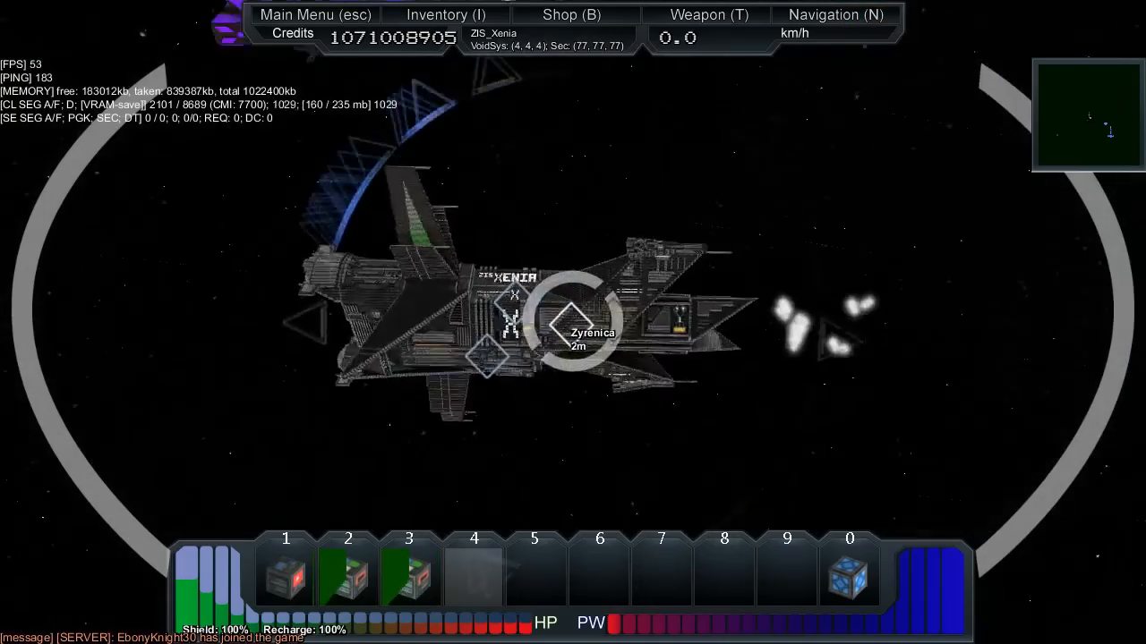
- Leave the ship core with R to stand back inside the carrier's corridor
{"action": "key", "text": "r"}
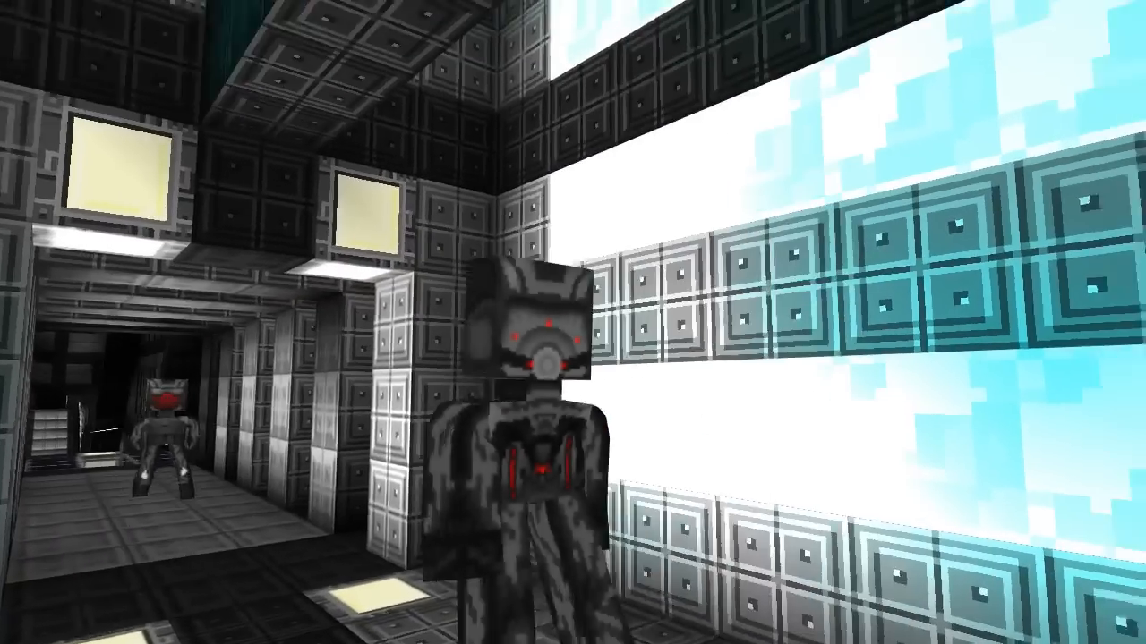
{"action": "mouse_move", "coordinate": [573, 322]}
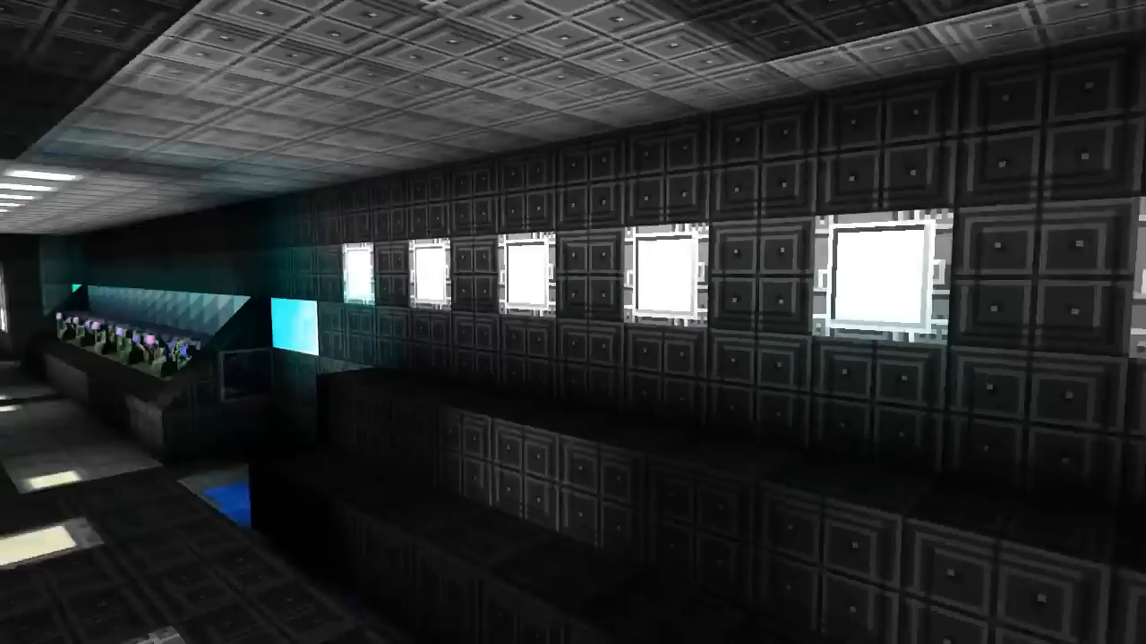
{"action": "mouse_move", "coordinate": [573, 323]}
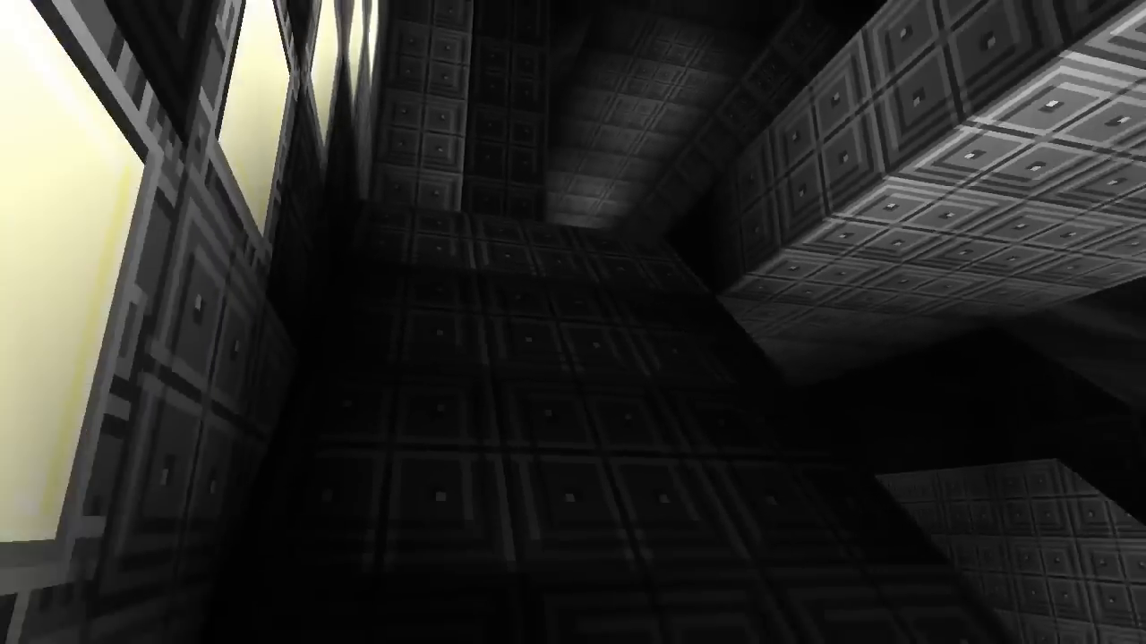
{"action": "mouse_move", "coordinate": [573, 322]}
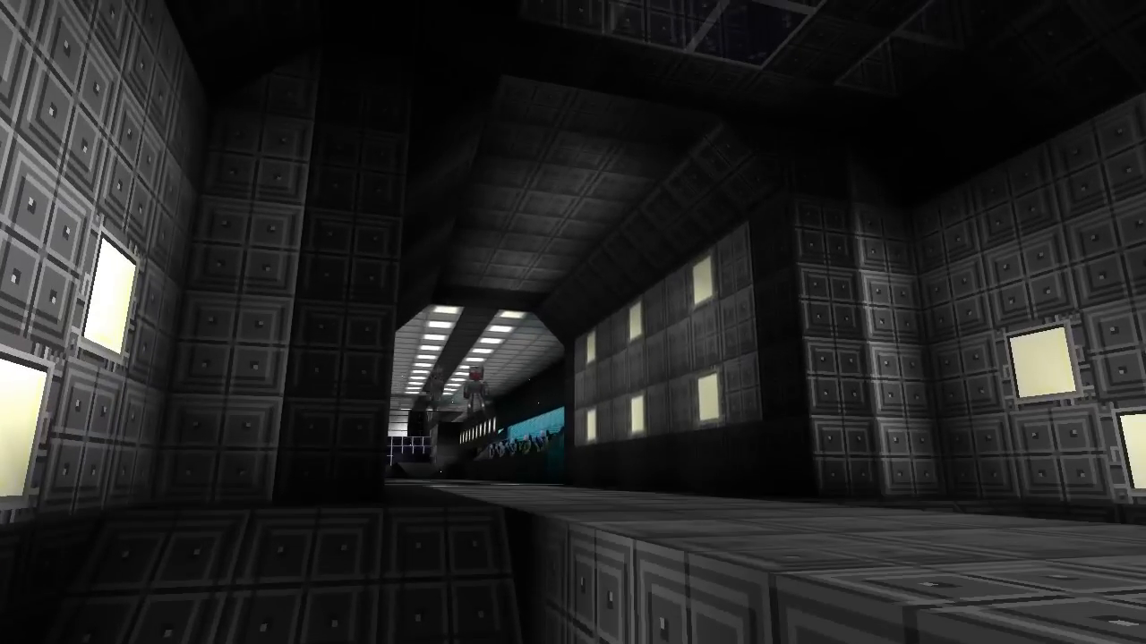
{"action": "mouse_move", "coordinate": [573, 322]}
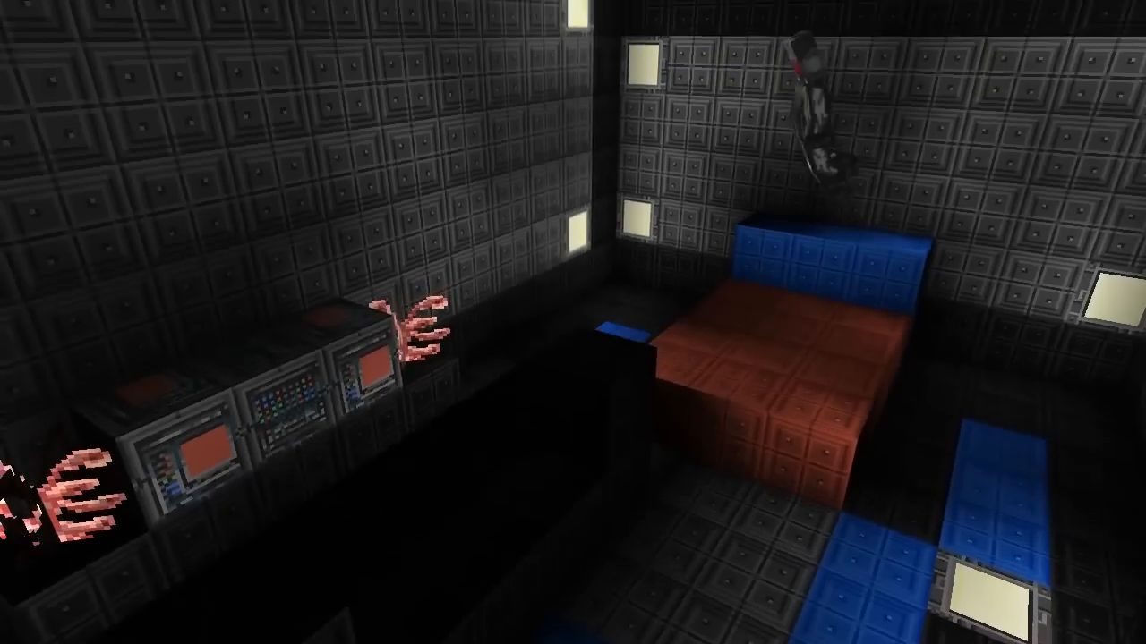
{"action": "mouse_move", "coordinate": [573, 322]}
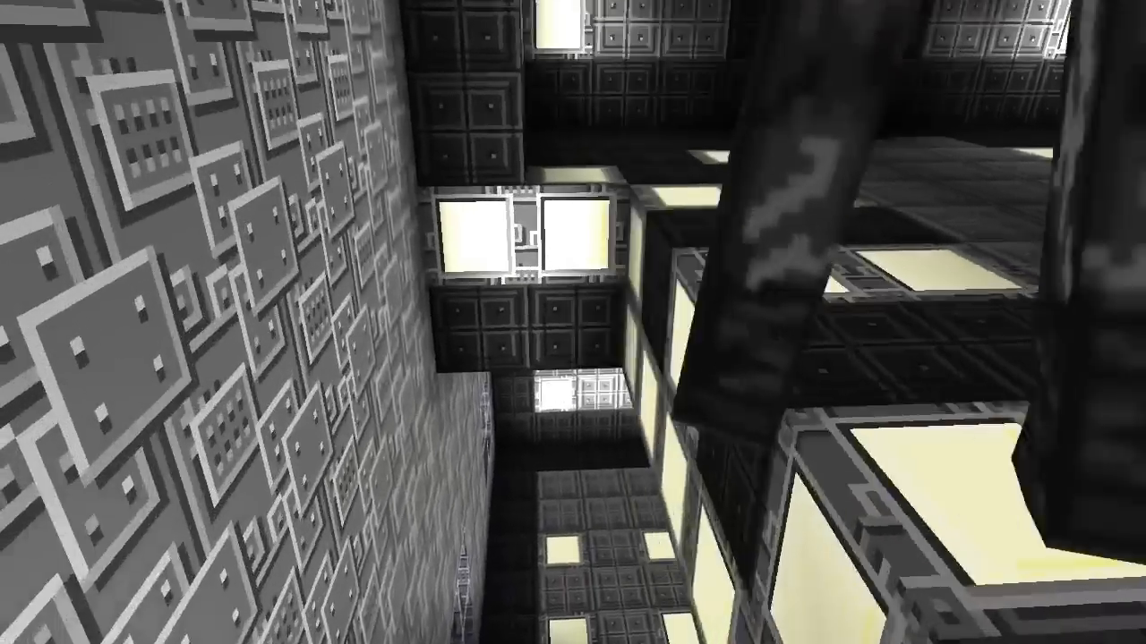
{"action": "mouse_move", "coordinate": [572, 322]}
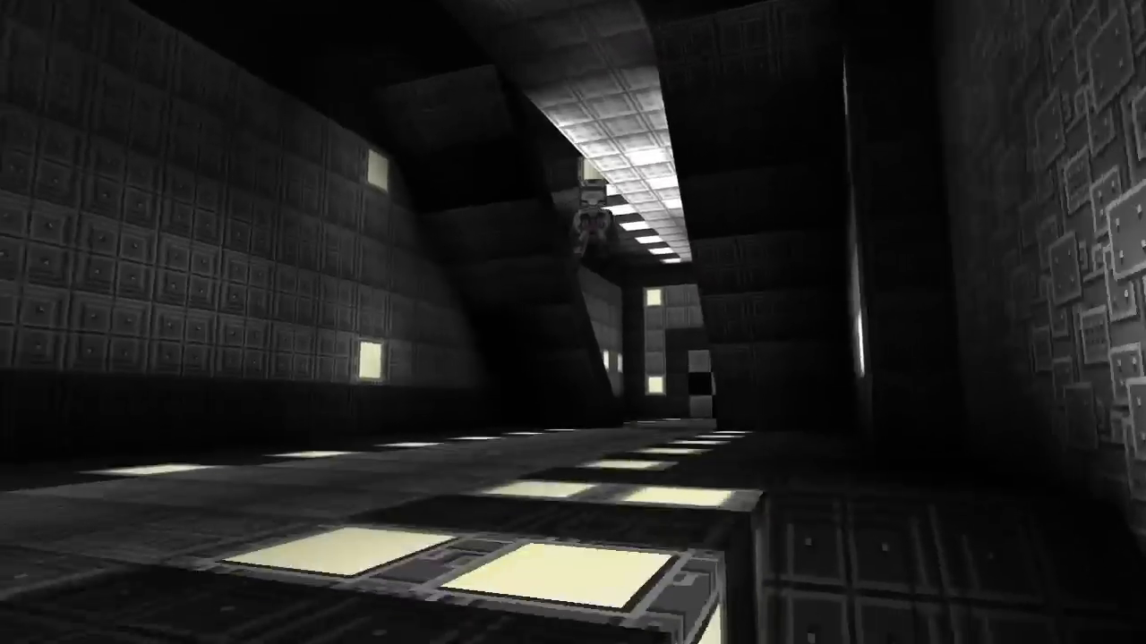
{"action": "mouse_move", "coordinate": [573, 322]}
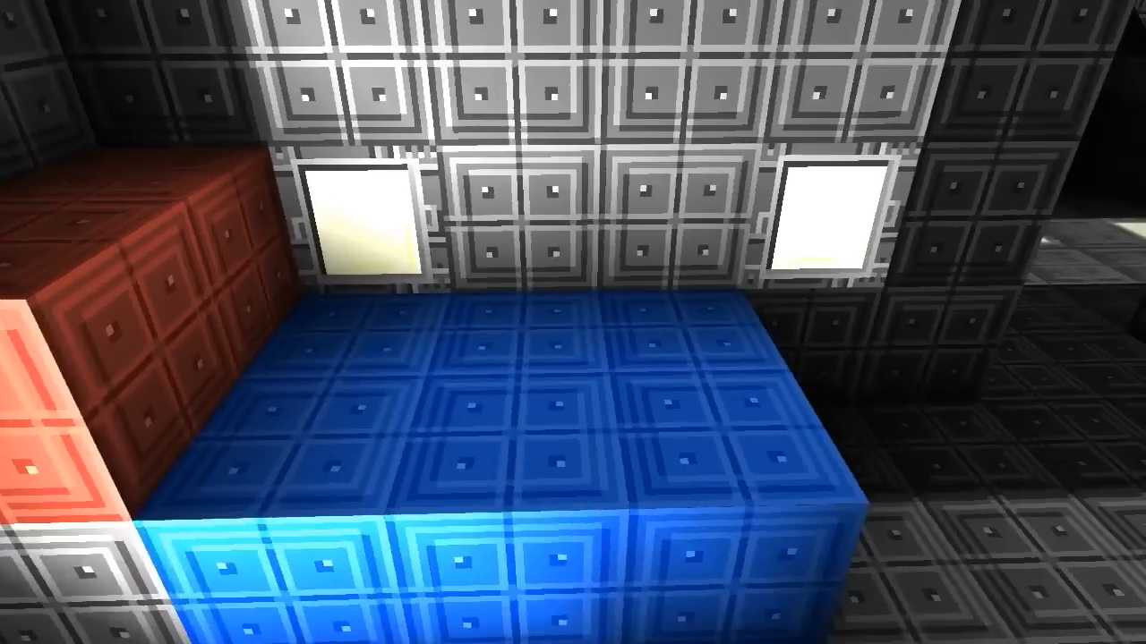
{"action": "mouse_move", "coordinate": [573, 322]}
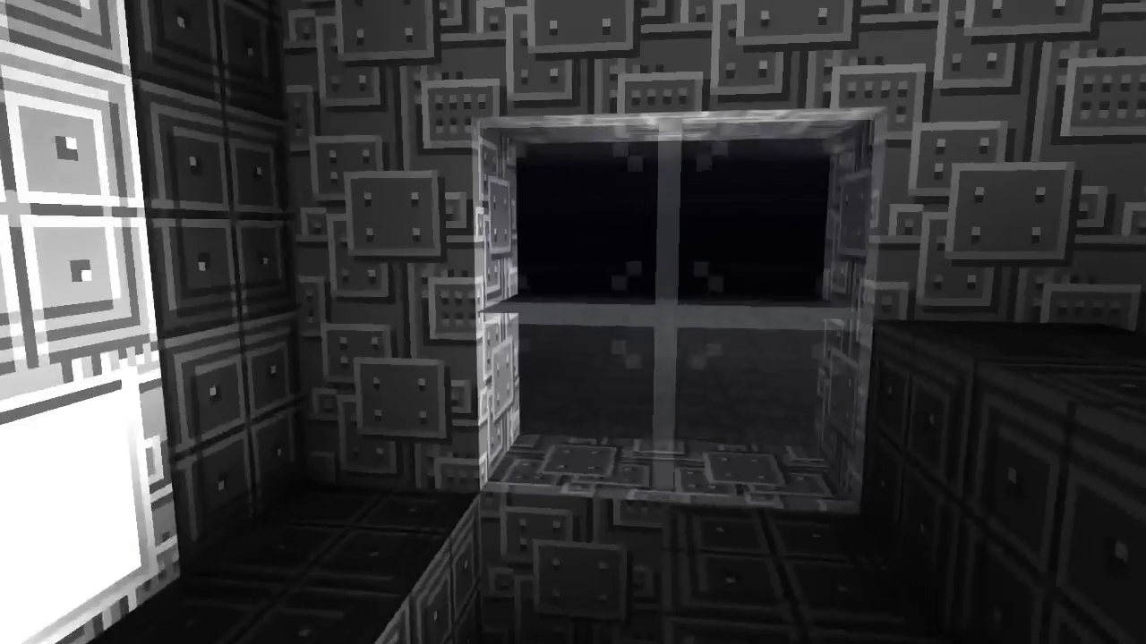
{"action": "mouse_move", "coordinate": [573, 322]}
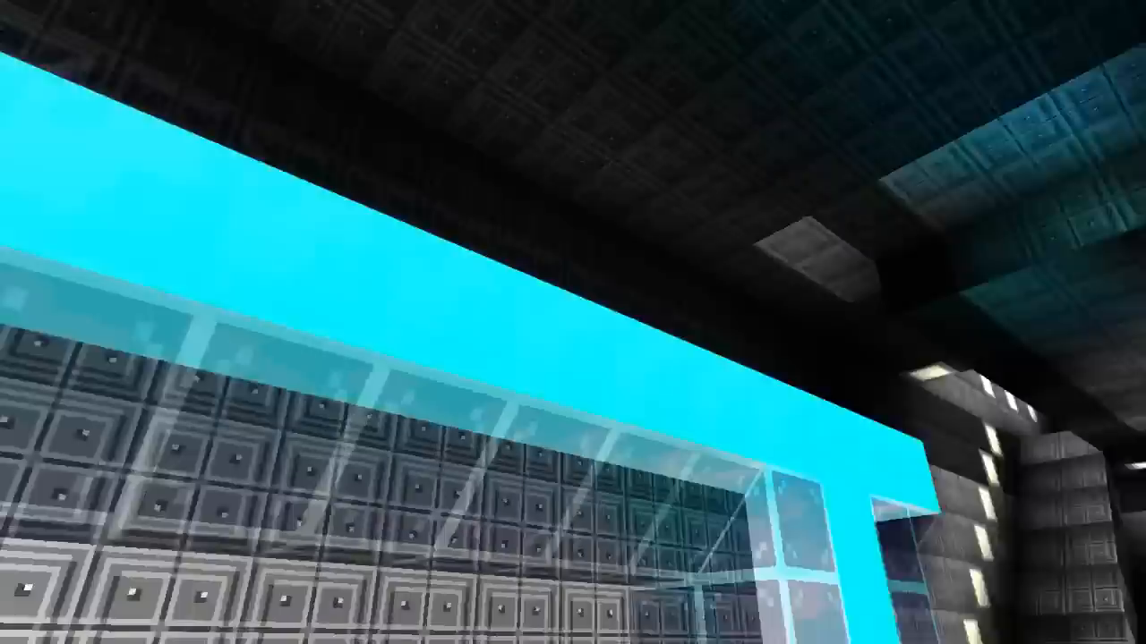
{"action": "mouse_move", "coordinate": [572, 322]}
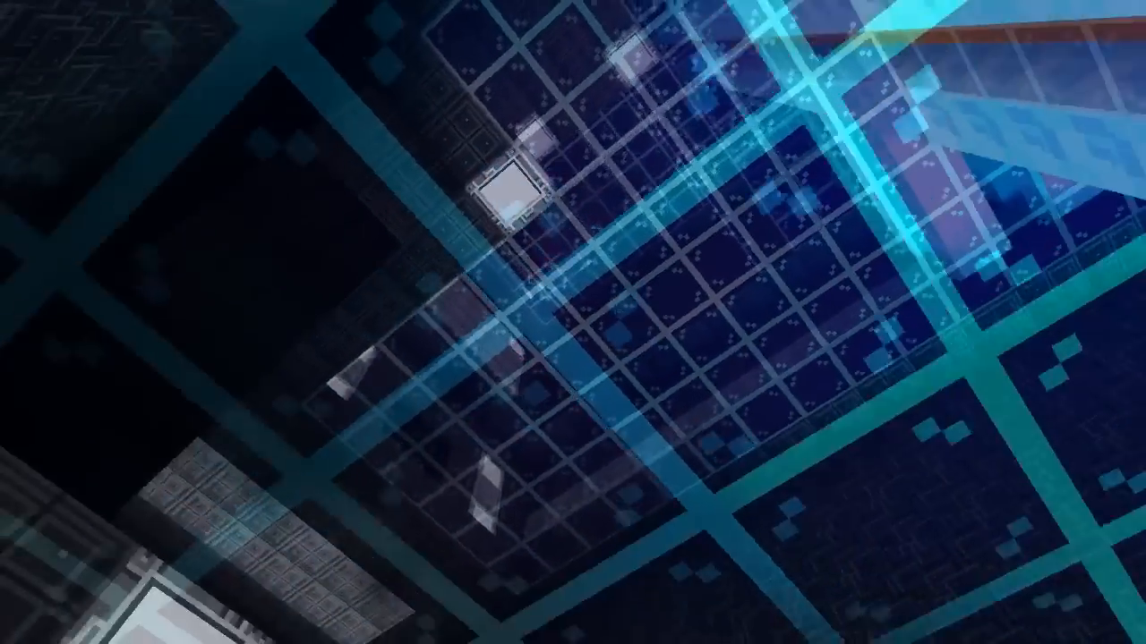
{"action": "mouse_move", "coordinate": [573, 322]}
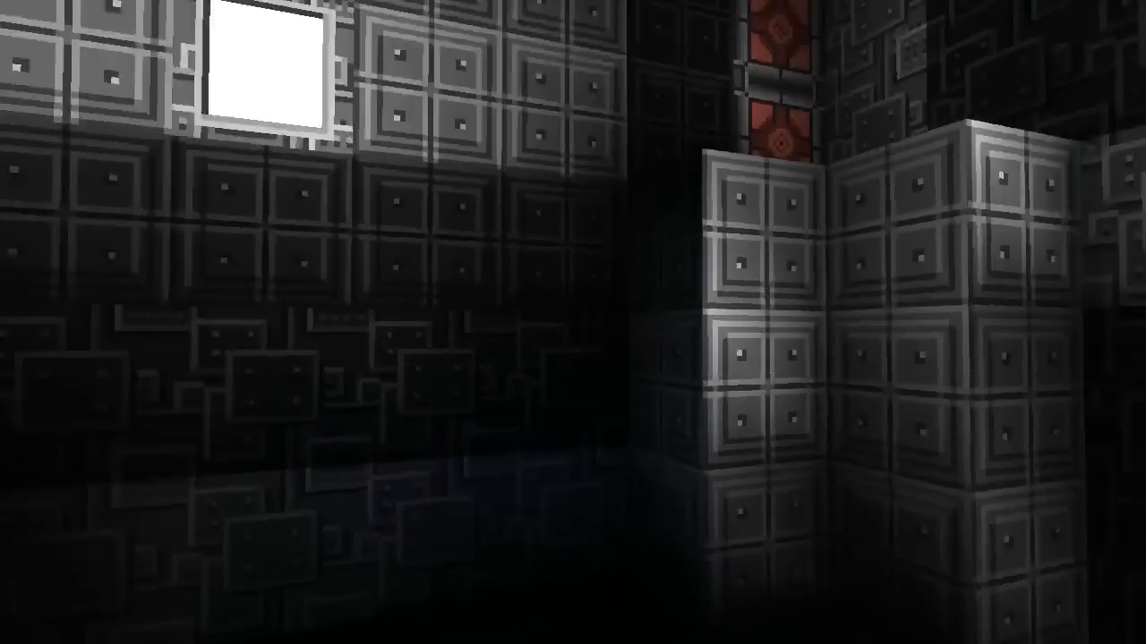
{"action": "mouse_move", "coordinate": [573, 322]}
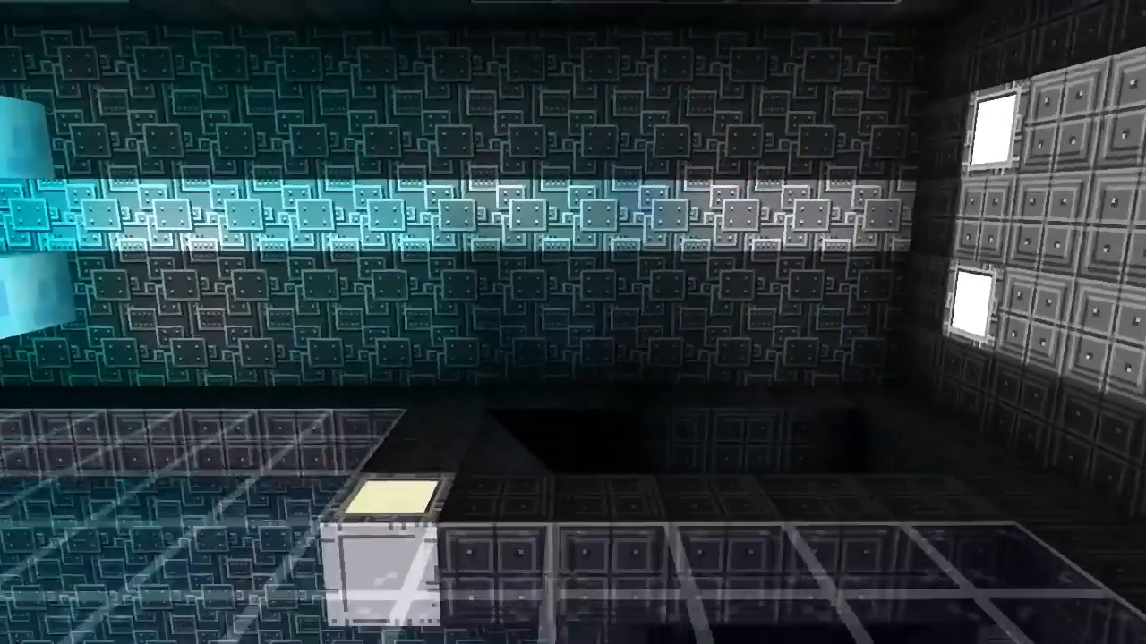
{"action": "mouse_move", "coordinate": [573, 322]}
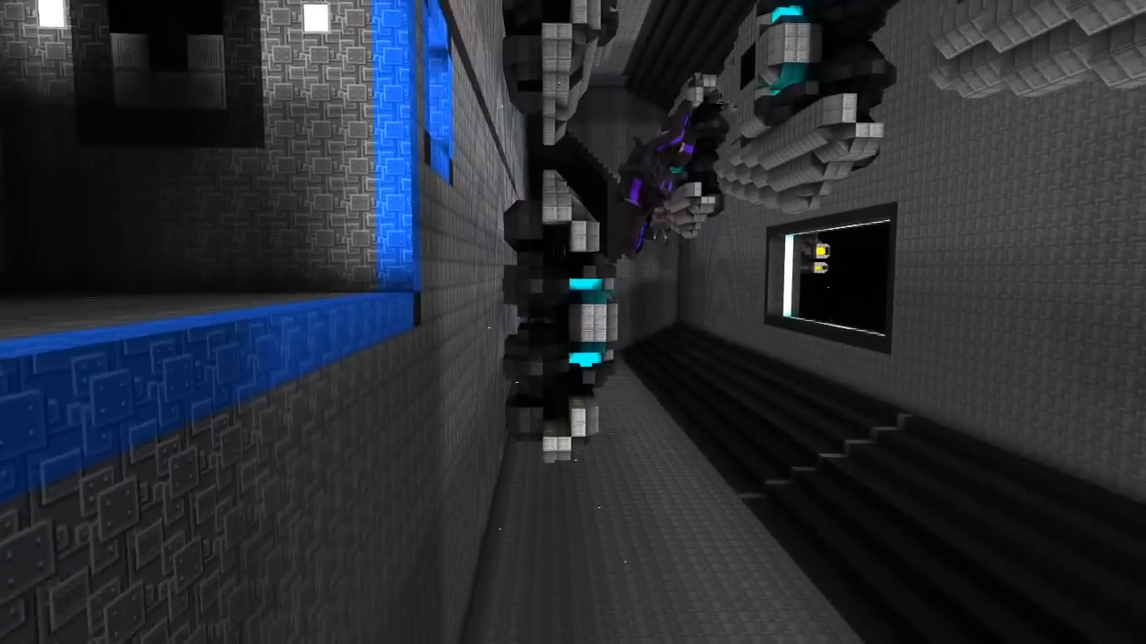
{"action": "mouse_move", "coordinate": [573, 322]}
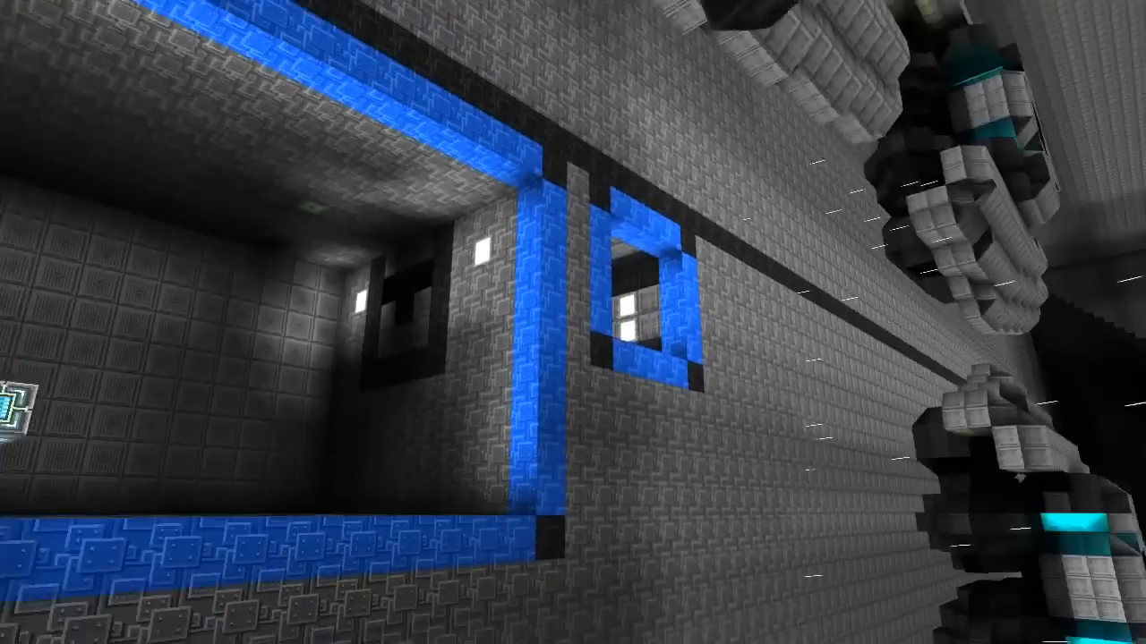